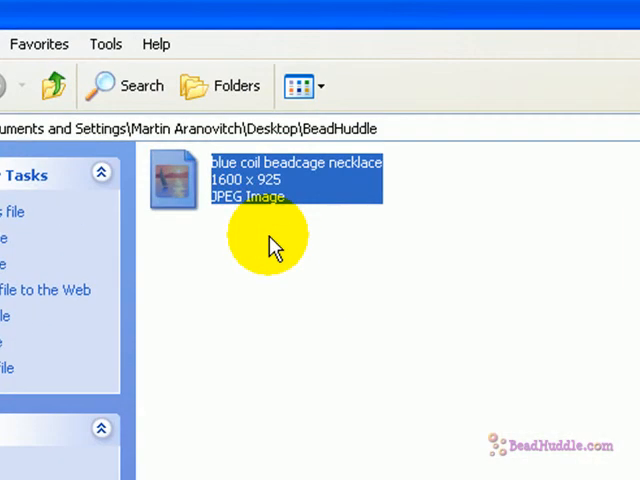
mouse_move(230, 190)
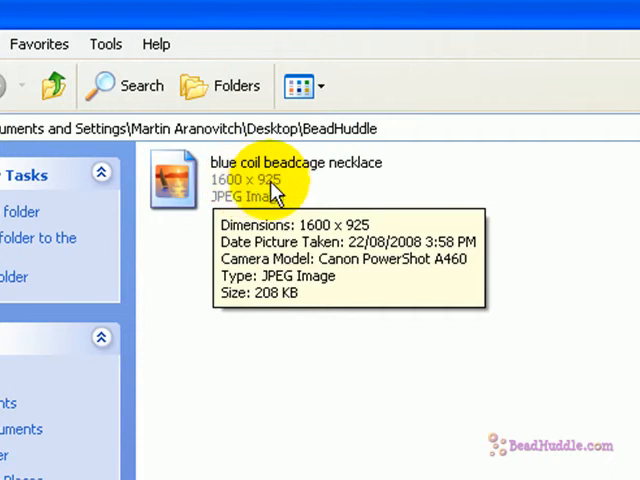
mouse_move(305, 195)
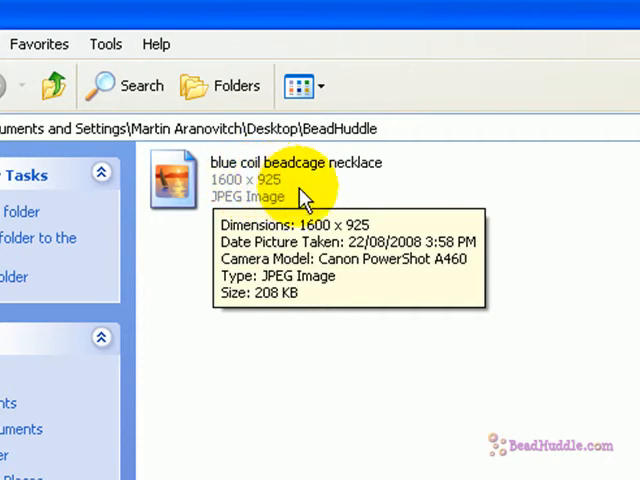
mouse_move(552, 203)
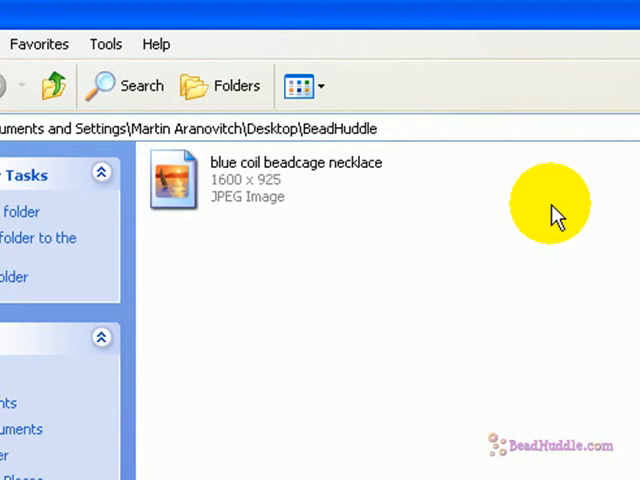
mouse_move(555, 318)
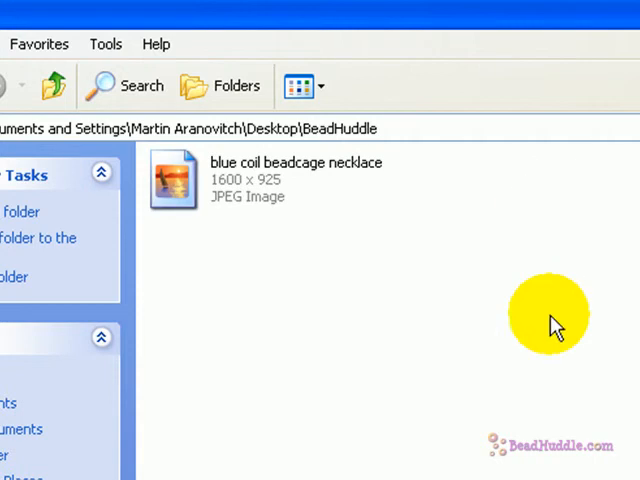
mouse_move(225, 190)
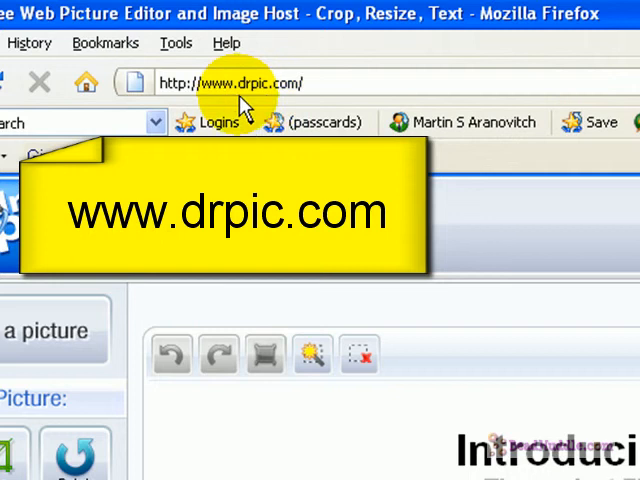
mouse_move(285, 120)
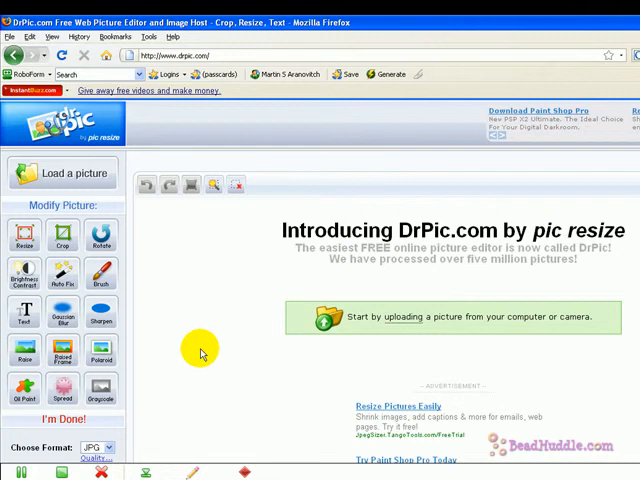
mouse_move(229, 393)
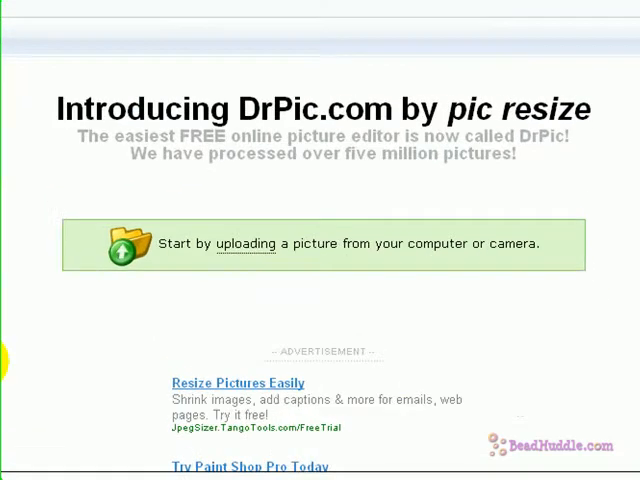
mouse_move(257, 265)
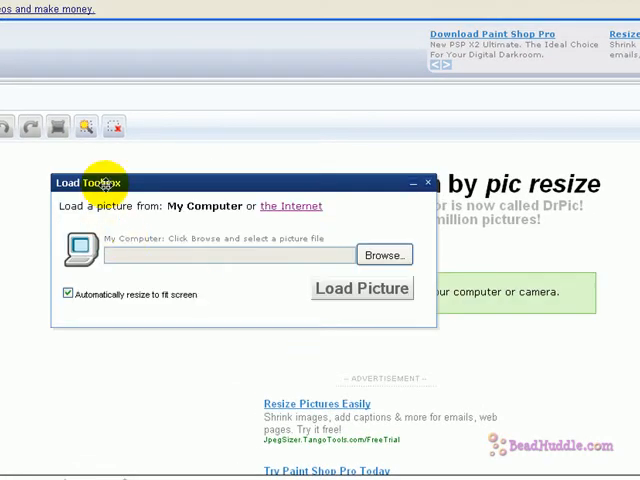
mouse_move(228, 300)
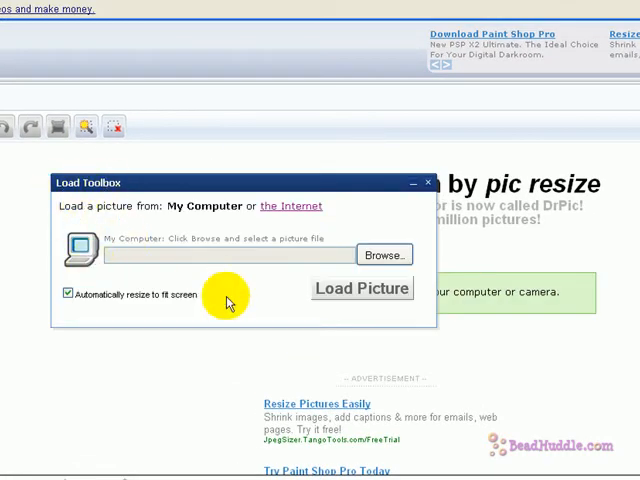
mouse_move(384, 255)
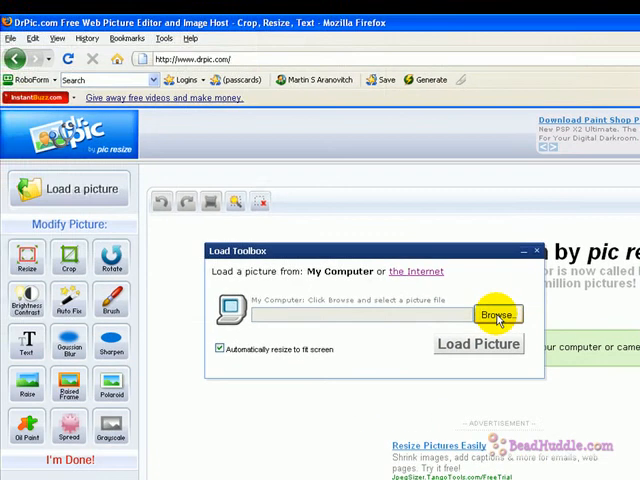
- Upload the blue coil beadcage necklace photo from the BeadHuddle folder into the editor
click(497, 315)
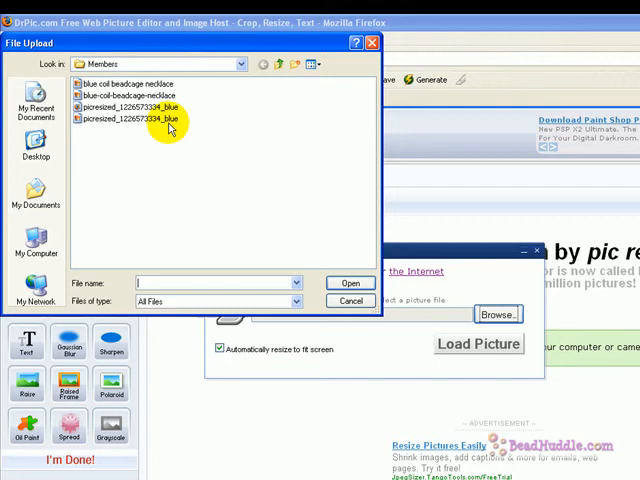
click(35, 150)
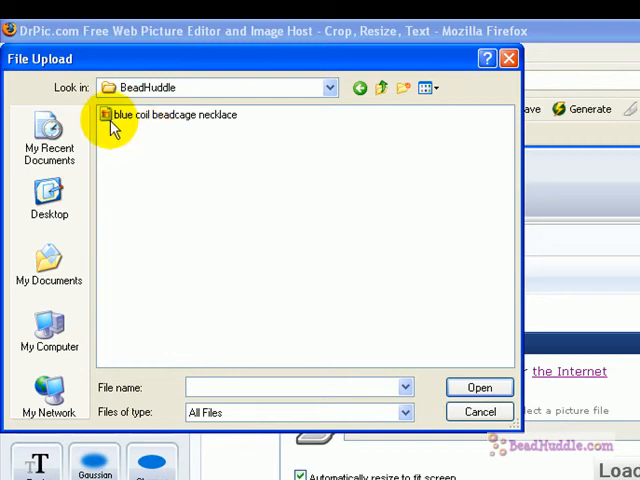
click(175, 114)
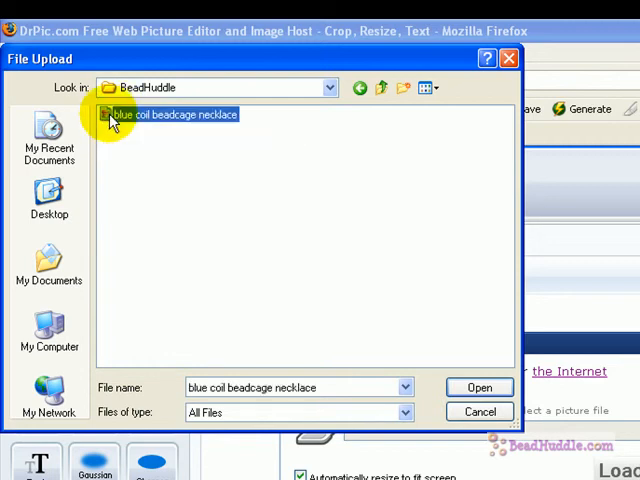
click(479, 387)
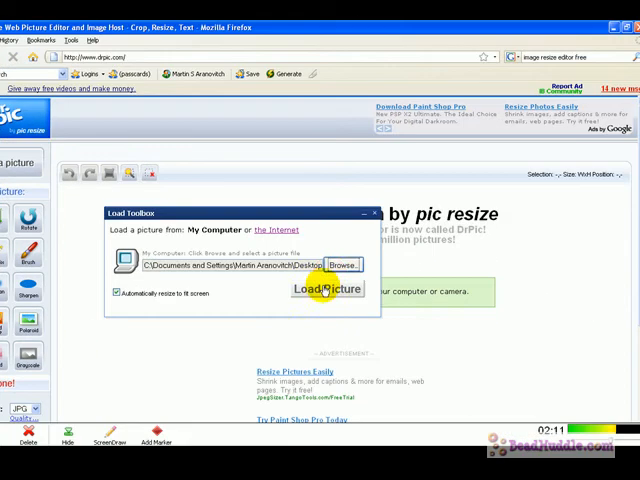
click(321, 288)
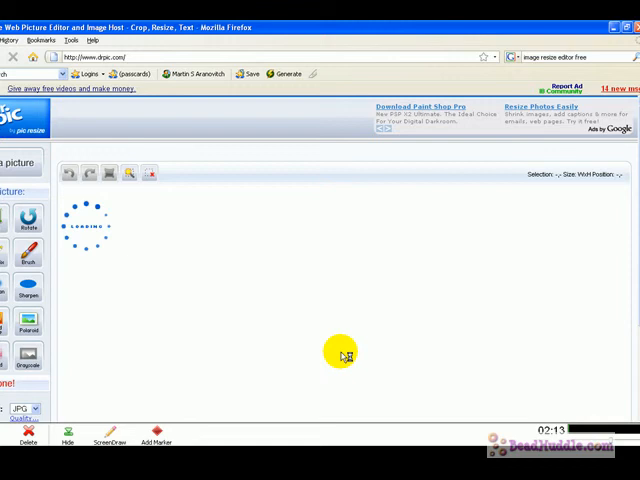
mouse_move(170, 349)
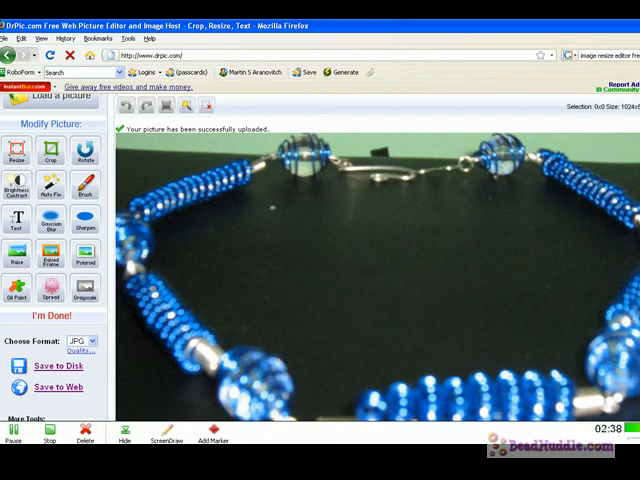
mouse_move(20, 150)
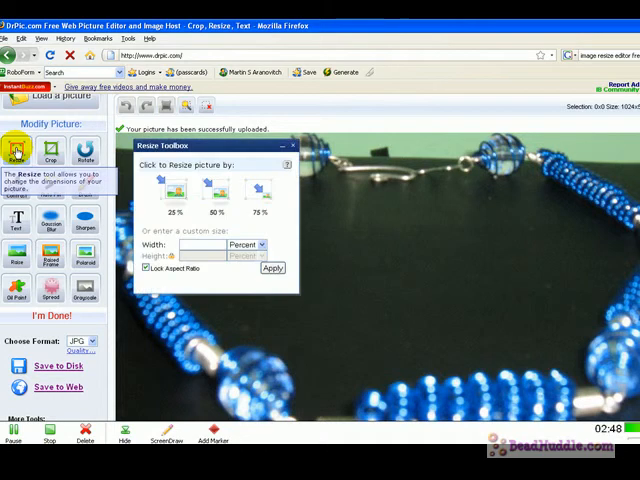
mouse_move(50, 152)
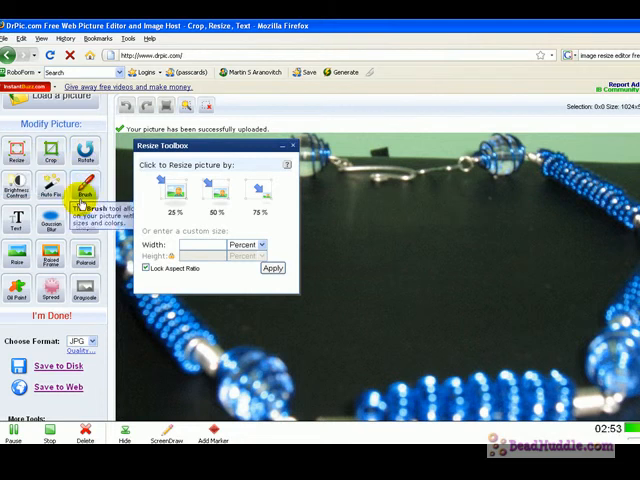
mouse_move(18, 222)
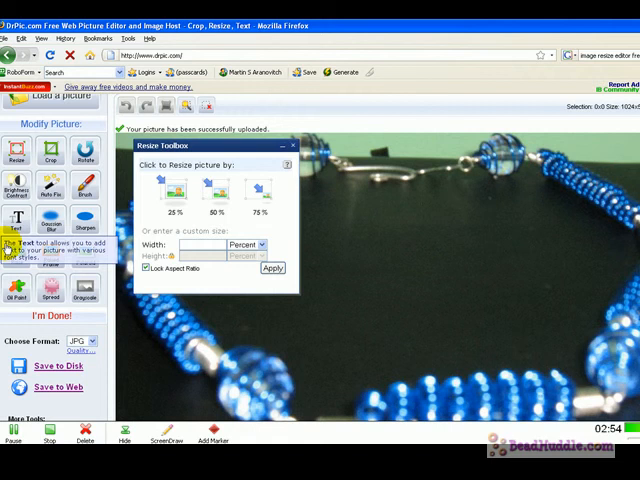
mouse_move(18, 157)
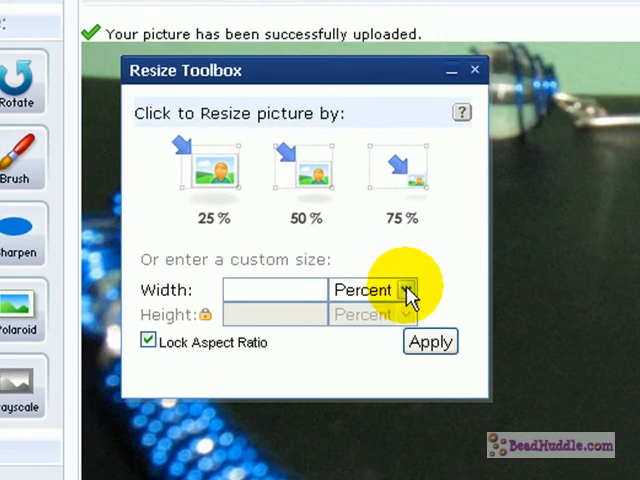
- Resize the necklace photo to a custom 800-pixel width with locked aspect ratio
click(406, 289)
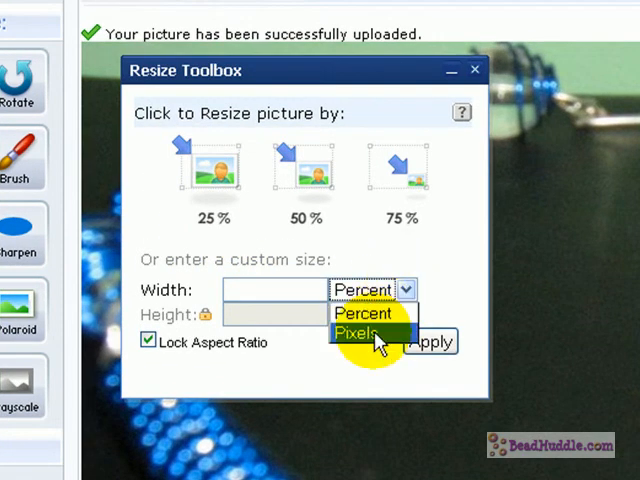
click(365, 332)
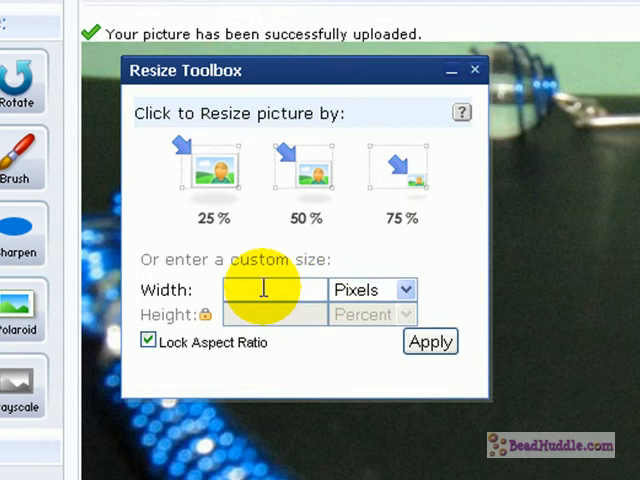
text(800)
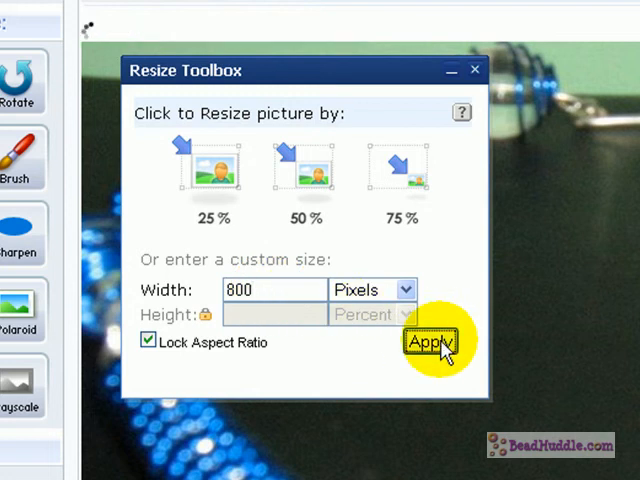
click(430, 342)
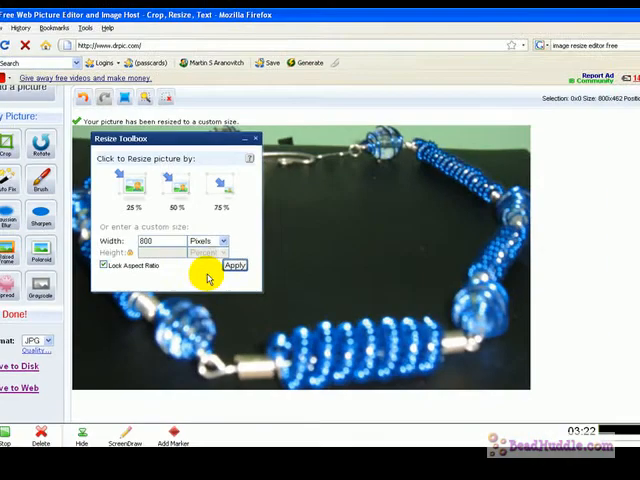
- Close the resize toolbox to view the resized 800 x 462 photo
click(234, 266)
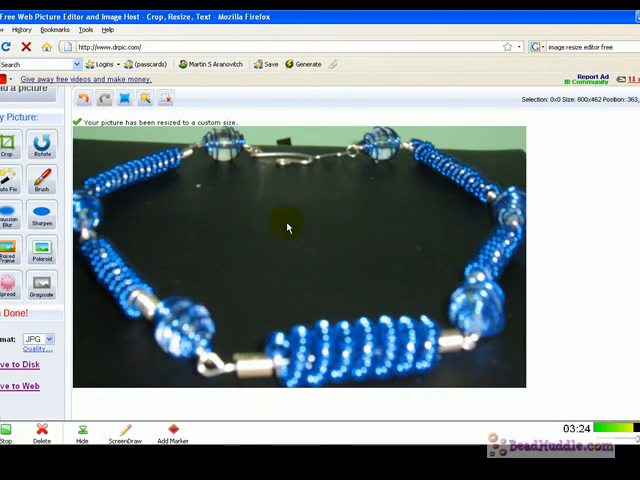
mouse_move(330, 280)
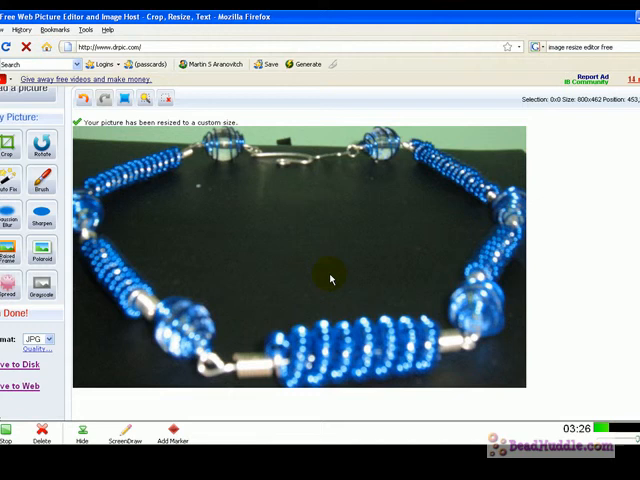
mouse_move(293, 318)
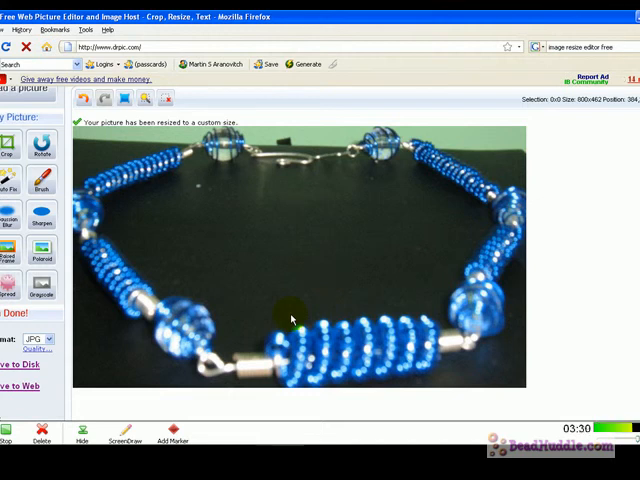
mouse_move(551, 267)
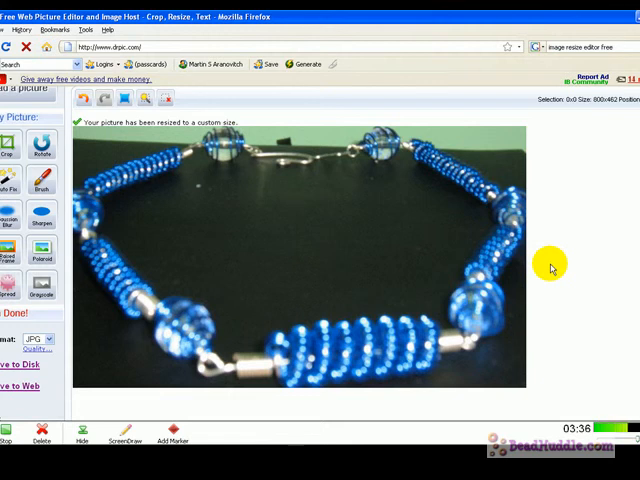
mouse_move(445, 192)
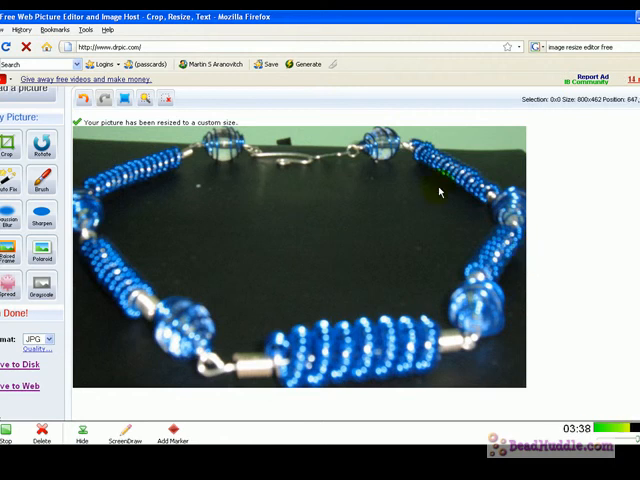
mouse_move(485, 230)
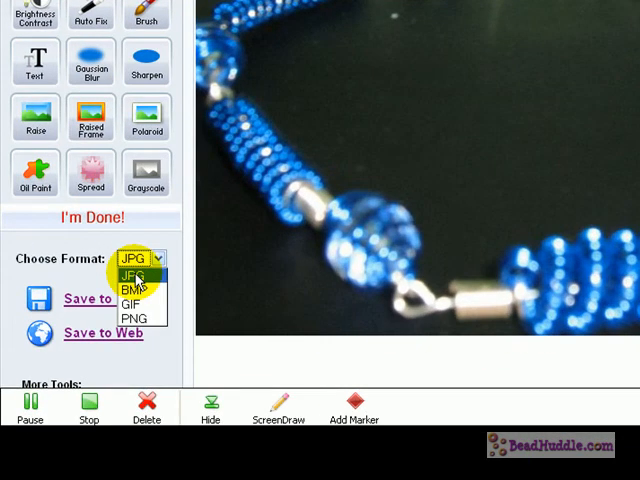
click(137, 275)
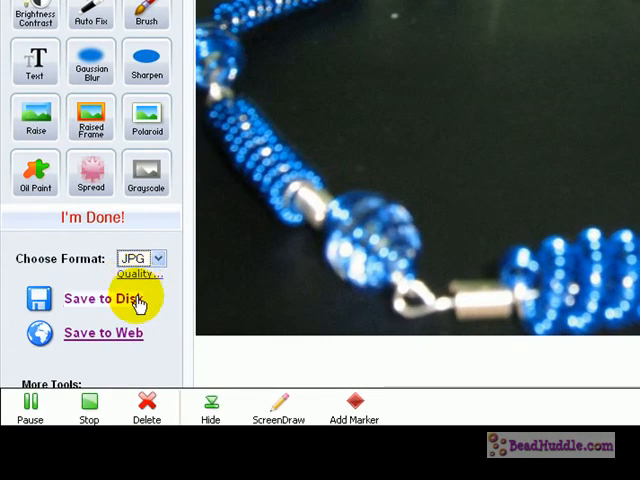
click(104, 298)
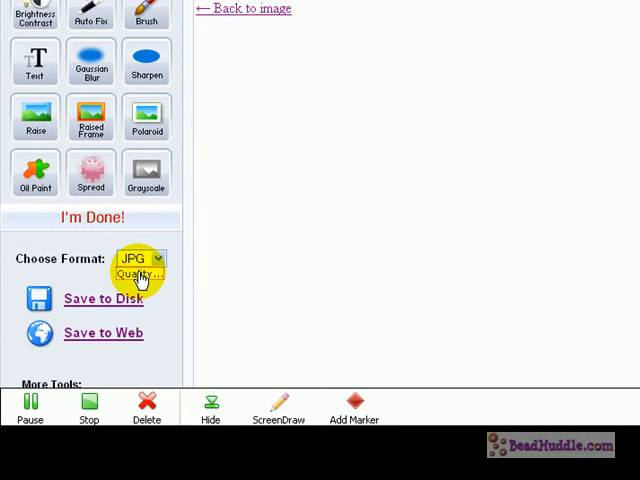
click(139, 273)
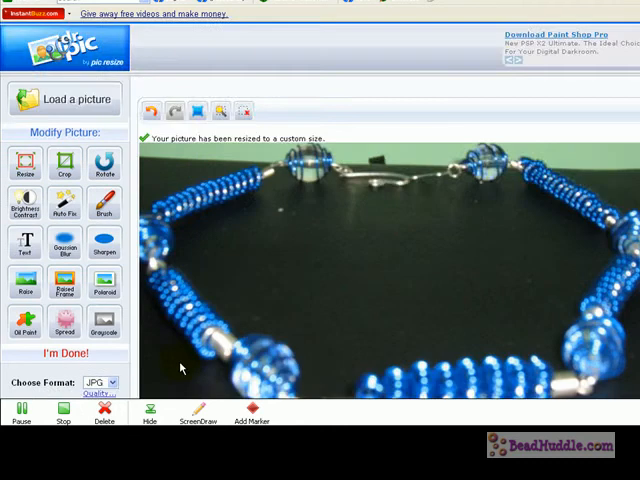
- Download the resized photo with Save to Disk, choosing Save File in the Firefox dialog
click(65, 353)
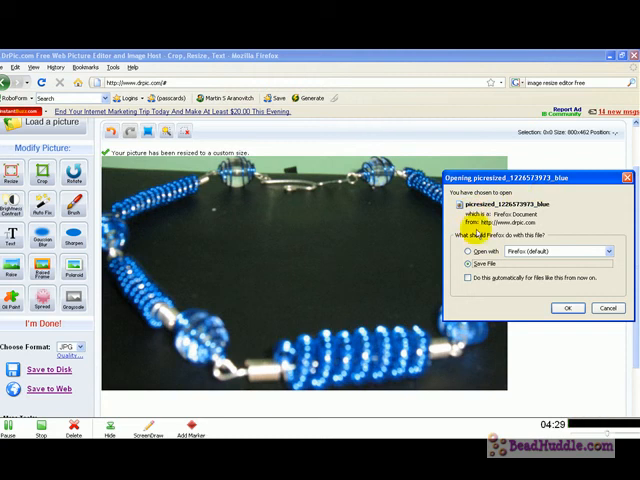
click(470, 262)
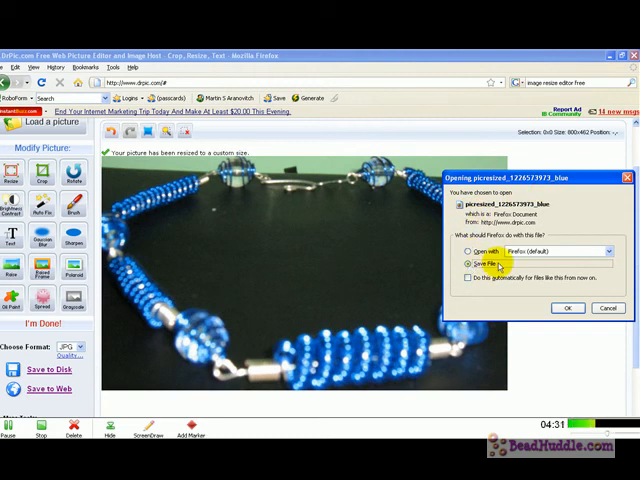
click(567, 308)
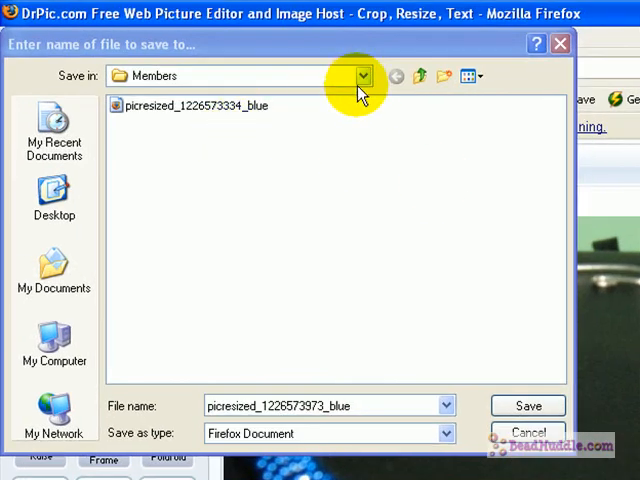
mouse_move(415, 73)
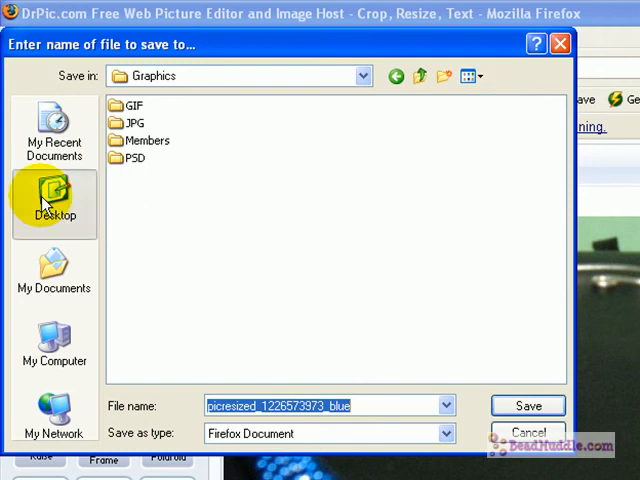
click(54, 200)
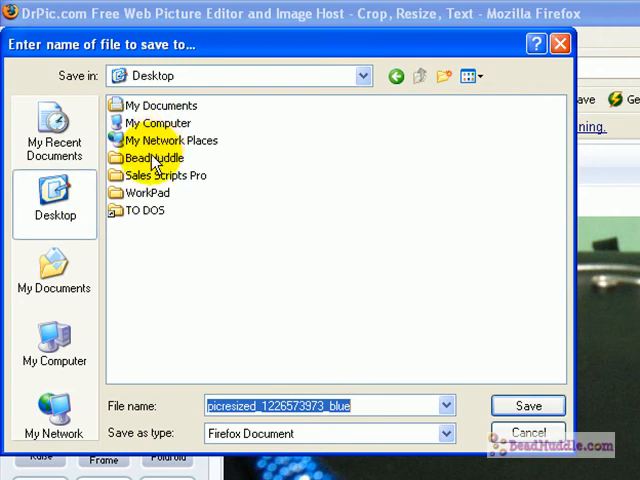
double_click(152, 158)
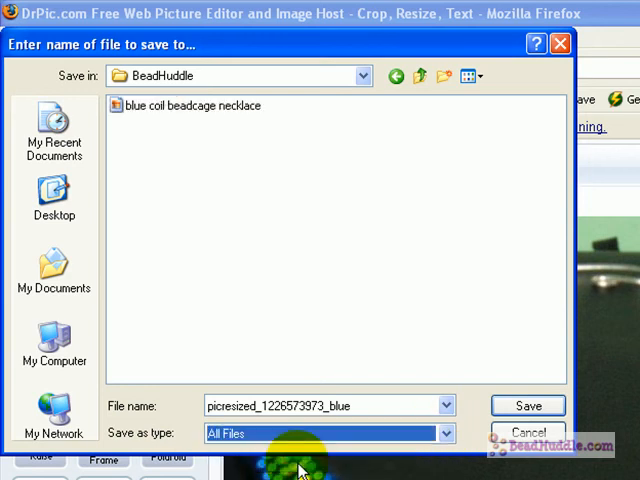
mouse_move(190, 106)
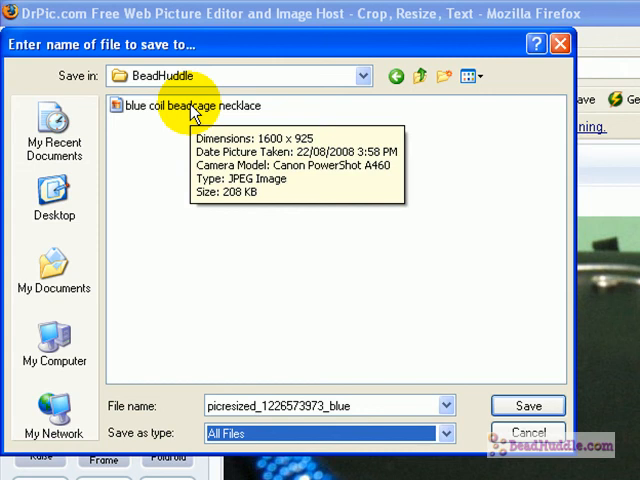
mouse_move(375, 405)
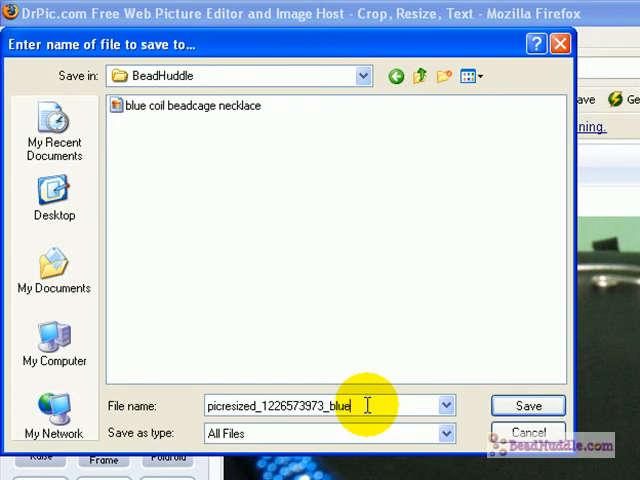
text(.)
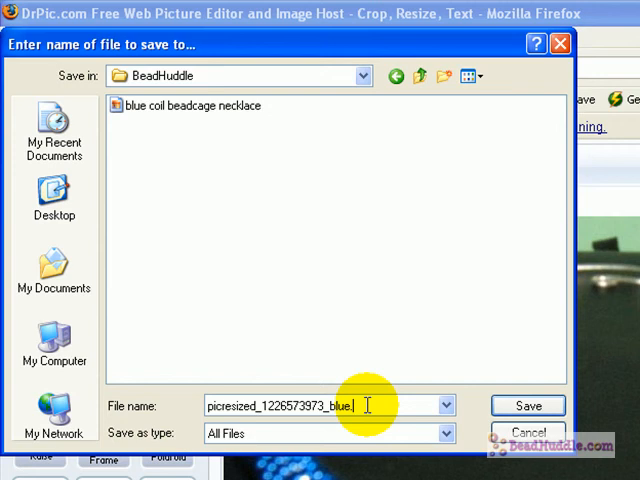
text(.jpg)
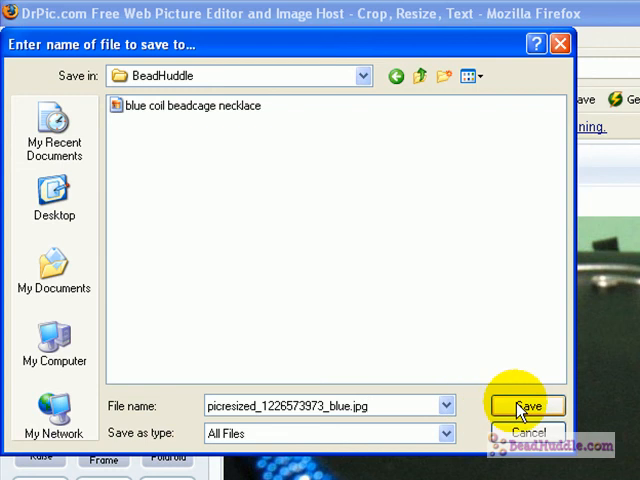
click(525, 405)
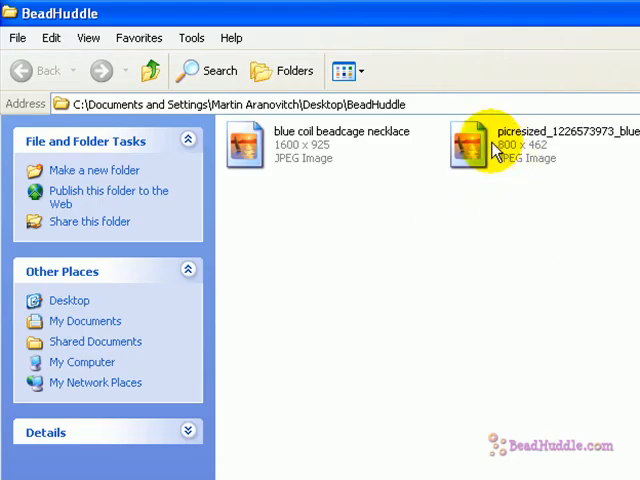
mouse_move(505, 155)
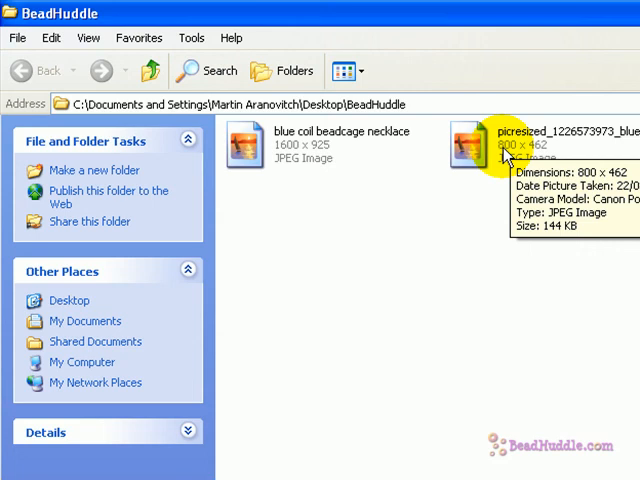
mouse_move(510, 235)
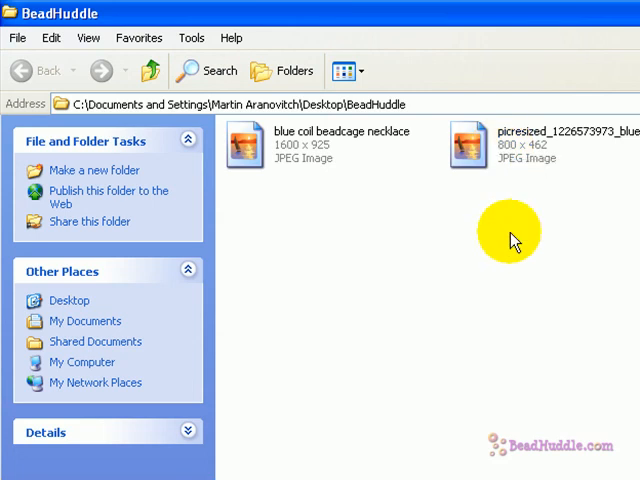